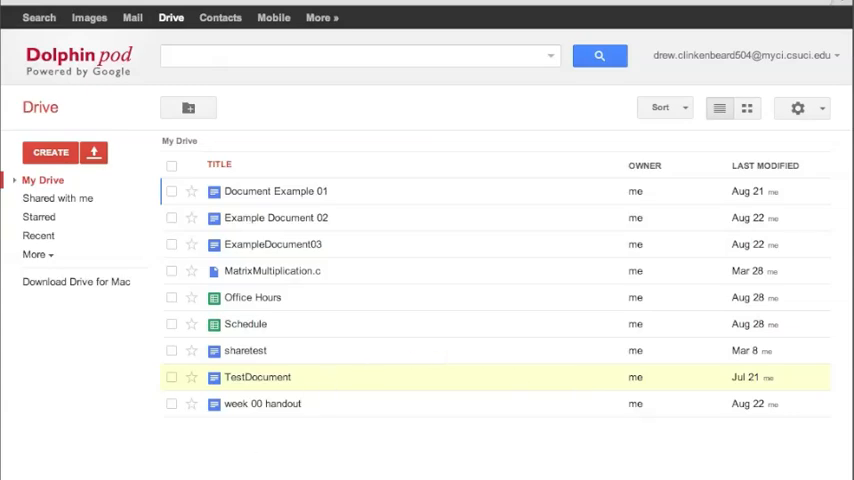
{"action": "mouse_move", "coordinate": [143, 463]}
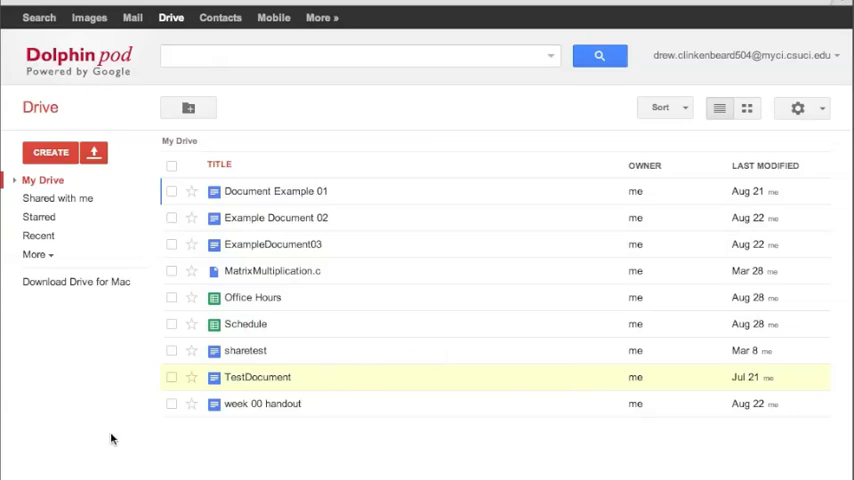
{"action": "mouse_move", "coordinate": [147, 264]}
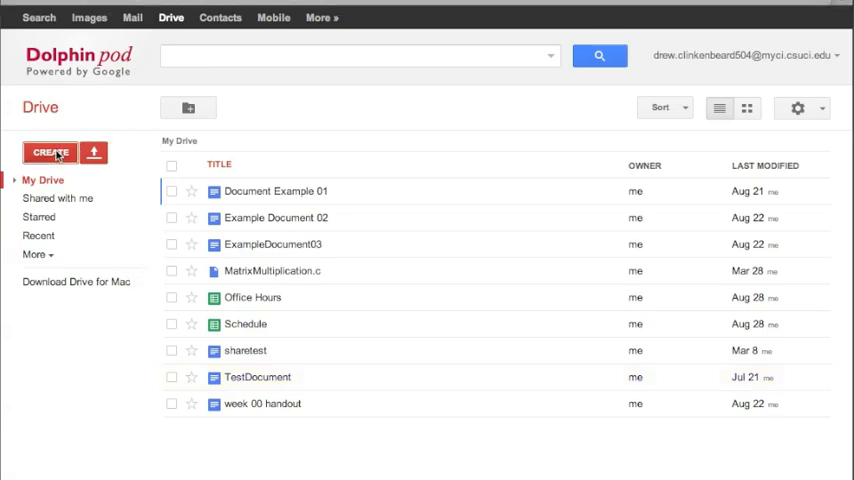
Open the Create menu in Google Drive to show the new item types.
{"action": "left_click", "coordinate": [50, 152]}
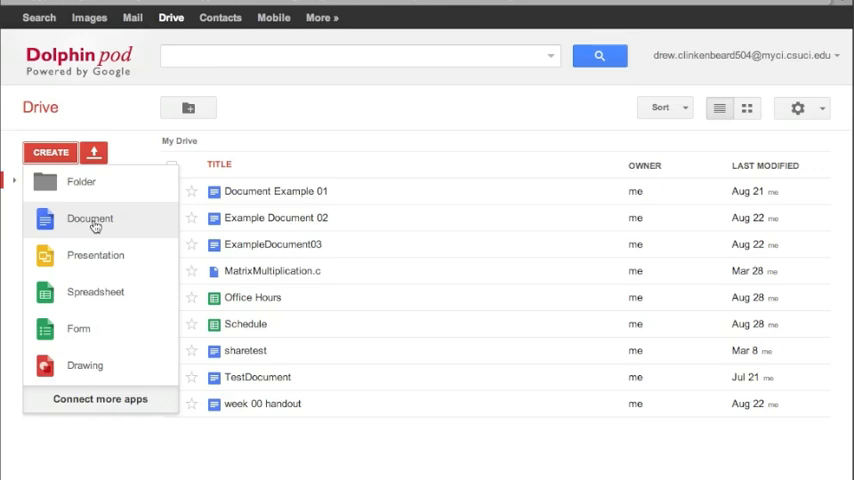
Create a blank document and type the name 2013_08_30_table_exercise_v00.
{"action": "left_click", "coordinate": [90, 218]}
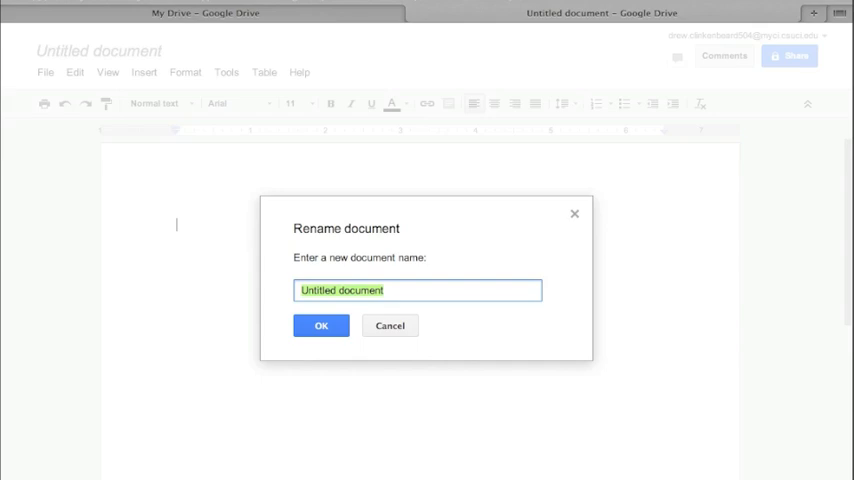
{"action": "type", "text": "Exampl"}
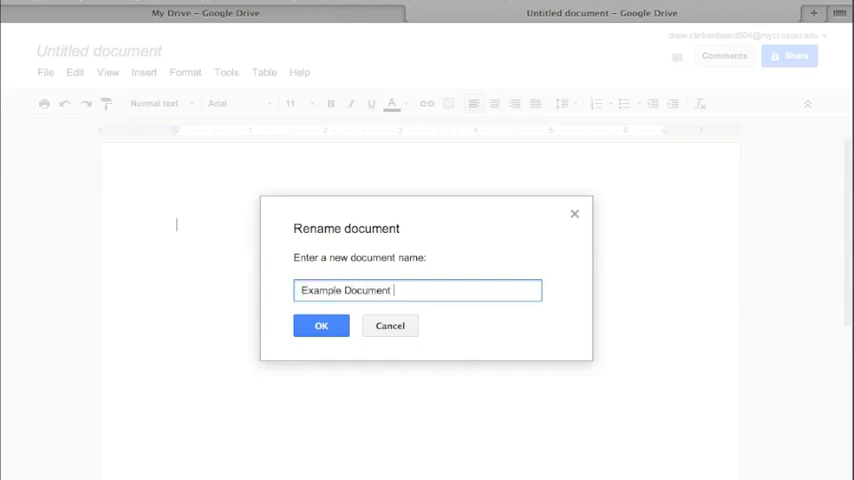
{"action": "type", "text": "04"}
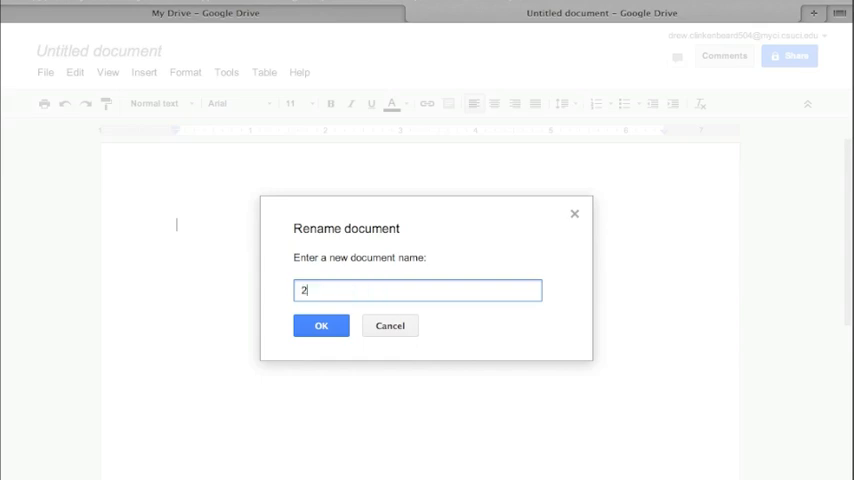
{"action": "type", "text": "013"}
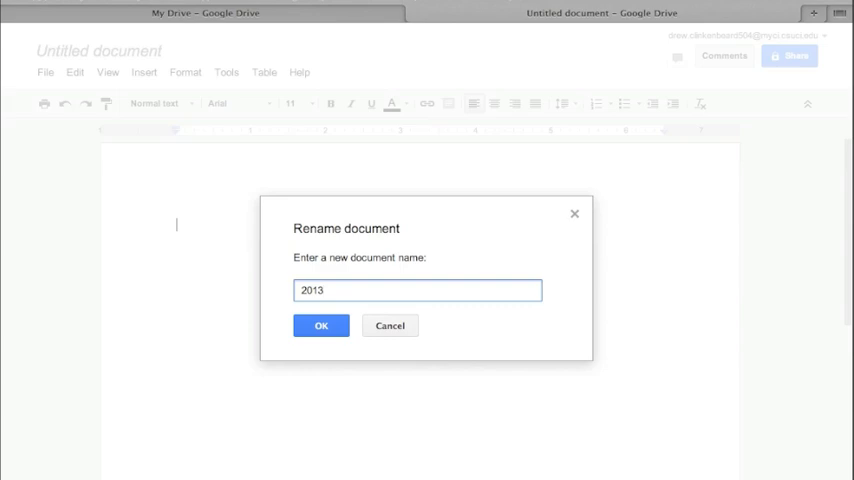
{"action": "type", "text": "_08_"}
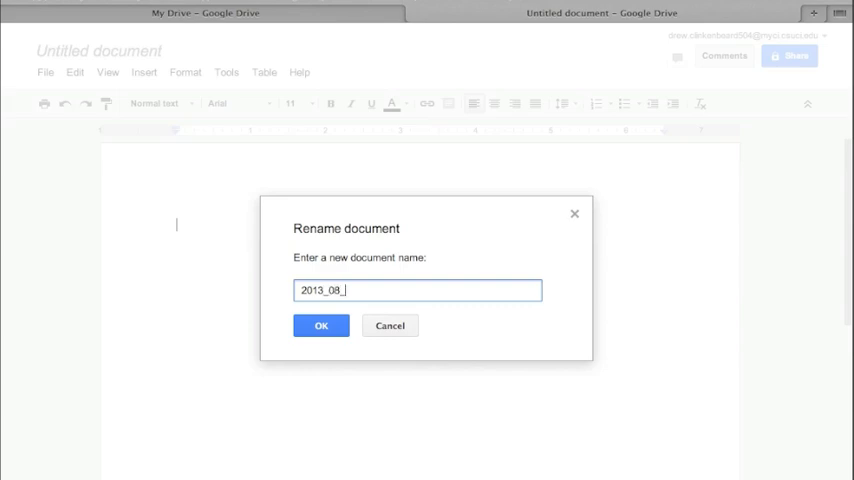
{"action": "type", "text": "30_"}
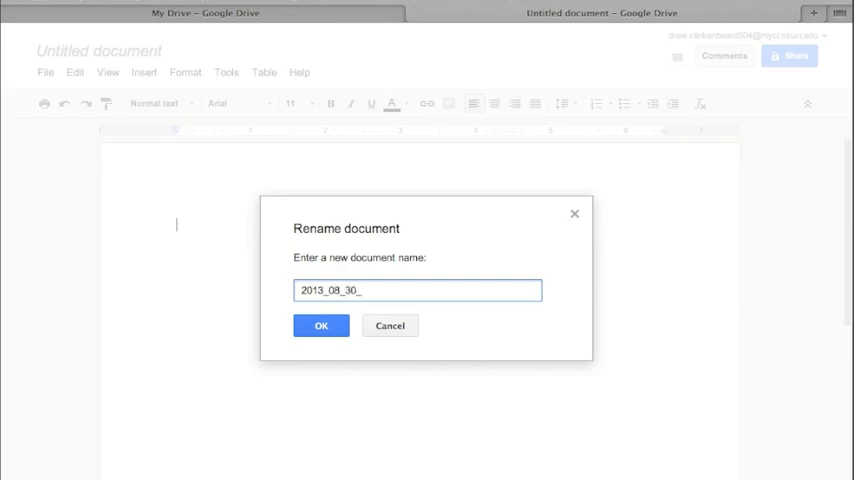
{"action": "type", "text": "table_exercise"}
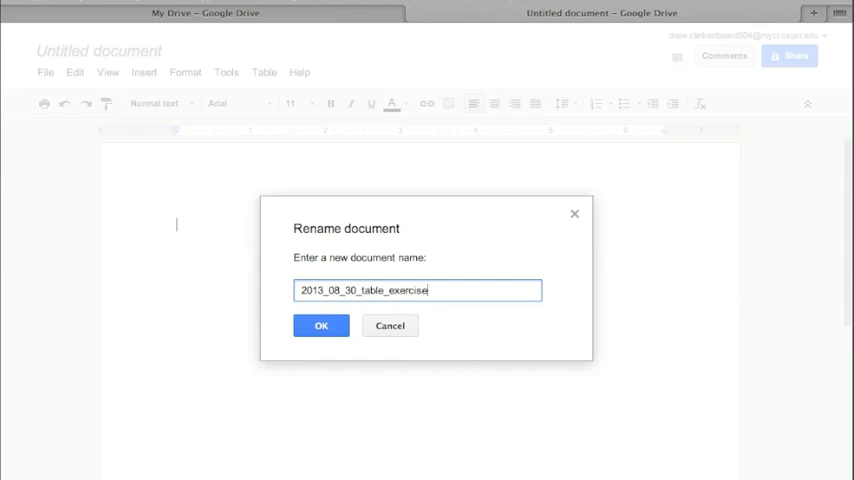
{"action": "type", "text": "_"}
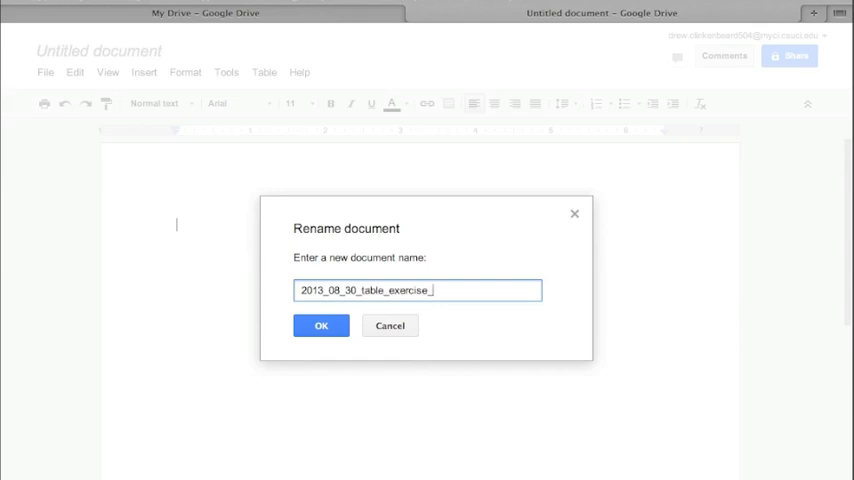
{"action": "type", "text": "v0"}
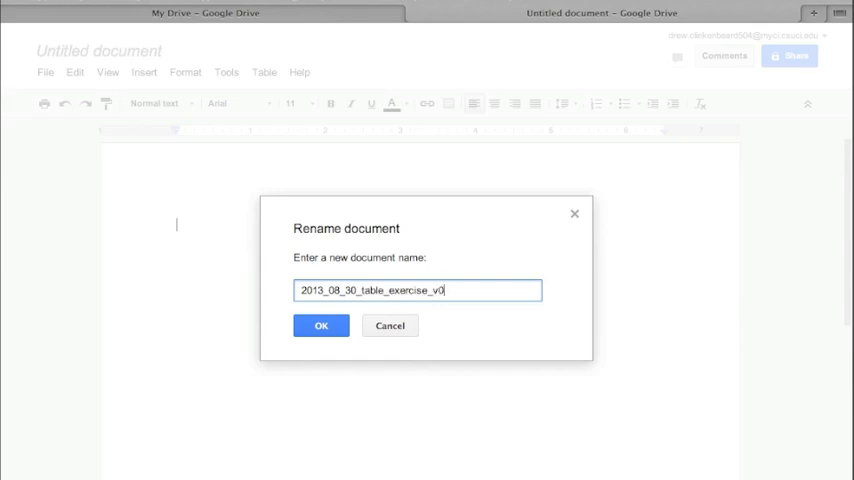
{"action": "type", "text": "0"}
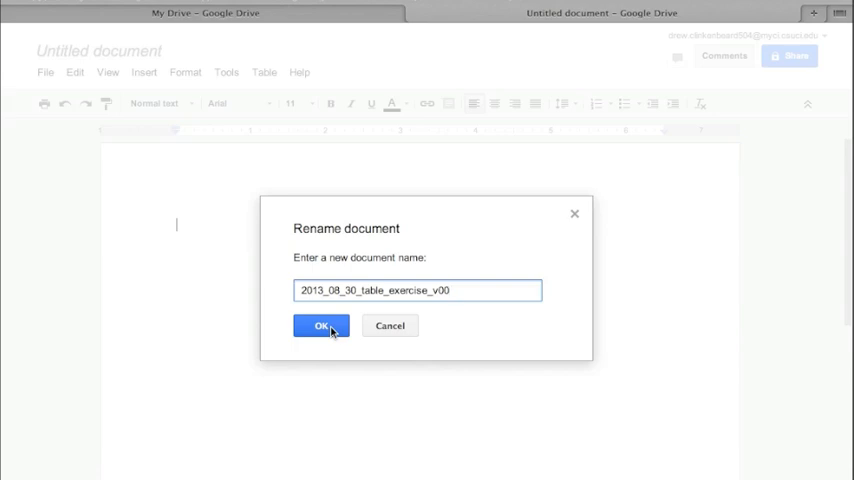
Confirm the name 2013_08_30_table_exercise_v00 and insert a 3 x 3 table.
{"action": "left_click", "coordinate": [321, 325]}
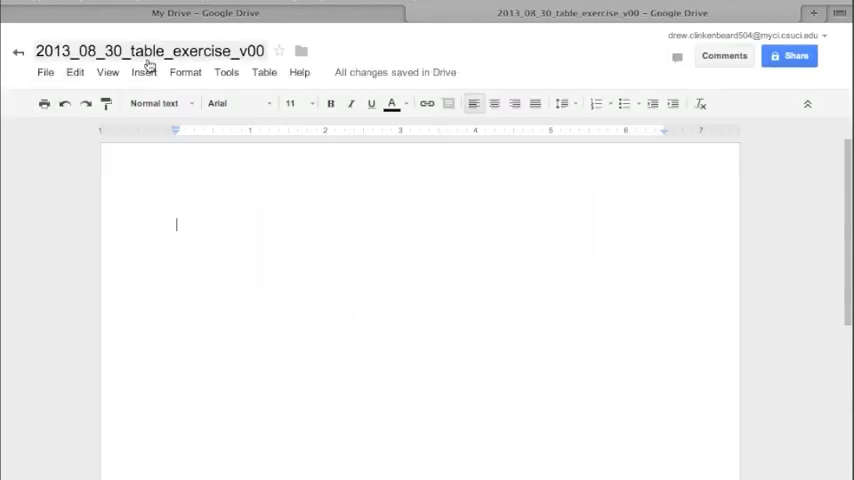
{"action": "mouse_move", "coordinate": [292, 141]}
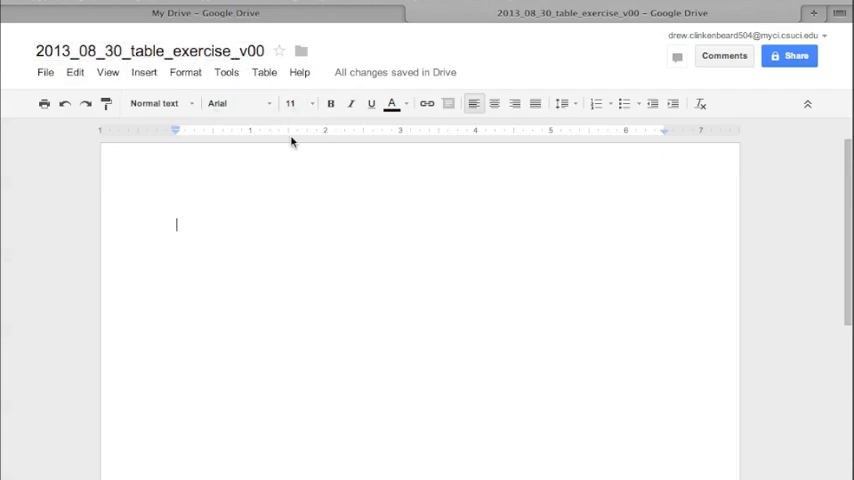
{"action": "mouse_move", "coordinate": [352, 265]}
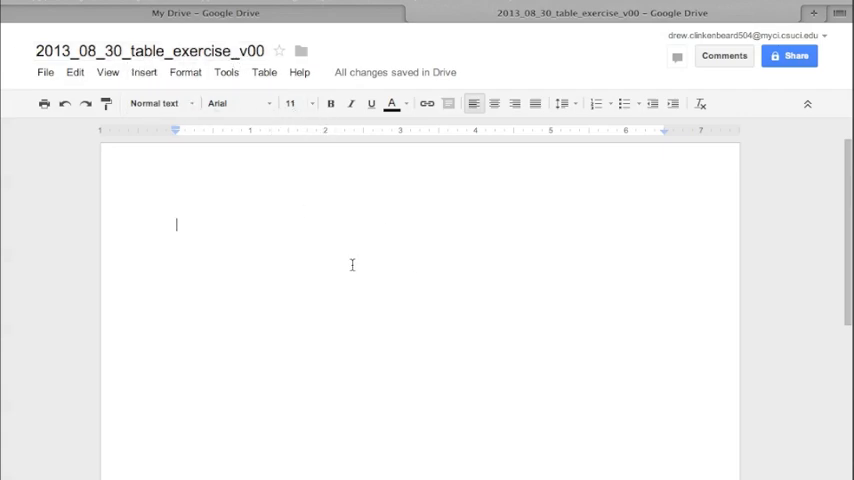
{"action": "mouse_move", "coordinate": [264, 72]}
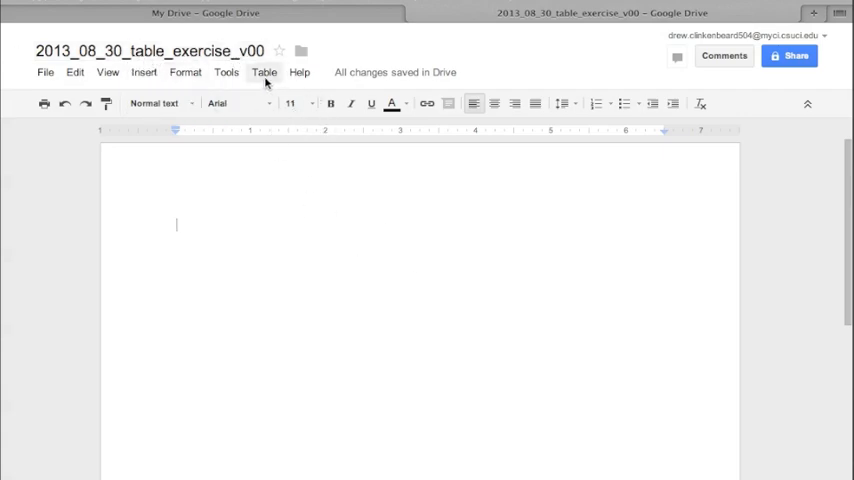
{"action": "left_click", "coordinate": [264, 72]}
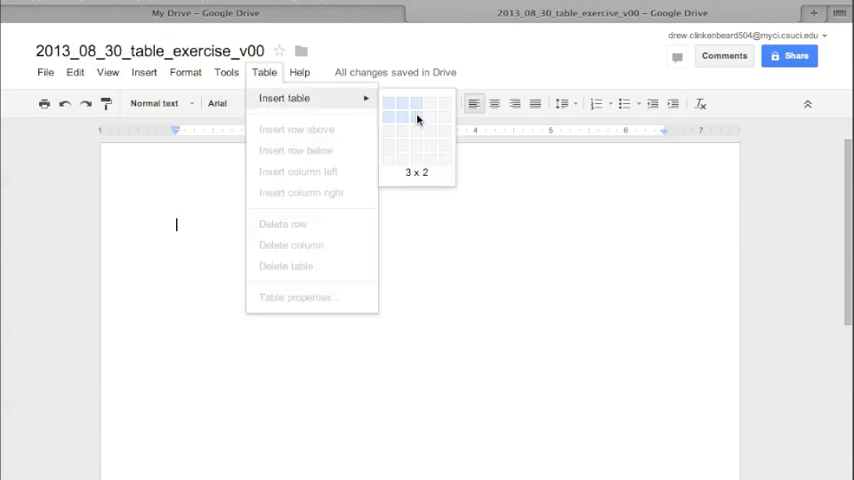
{"action": "mouse_move", "coordinate": [417, 145]}
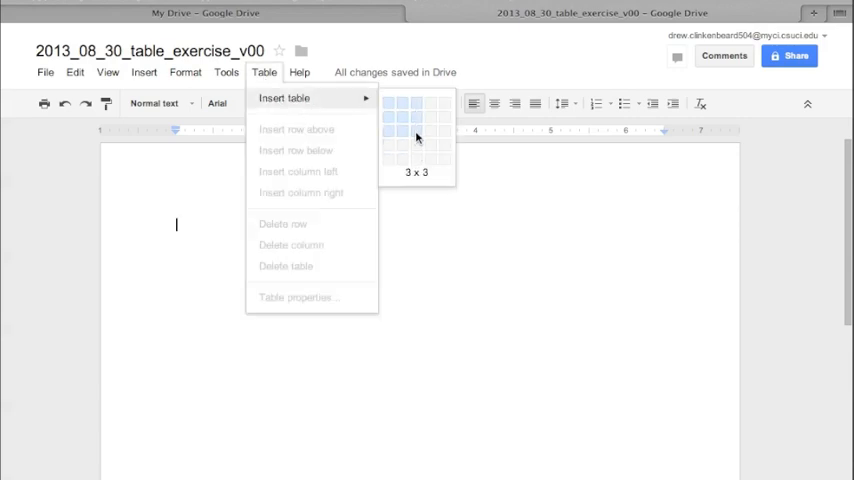
{"action": "left_click", "coordinate": [416, 137]}
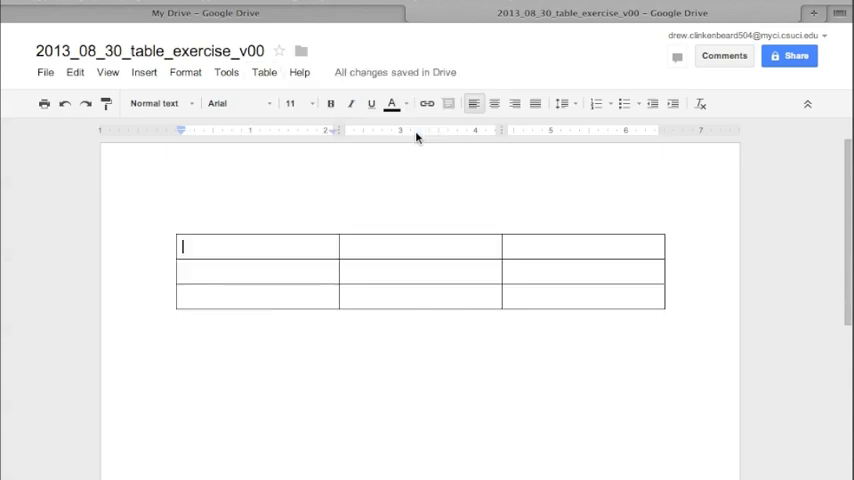
{"action": "mouse_move", "coordinate": [374, 180]}
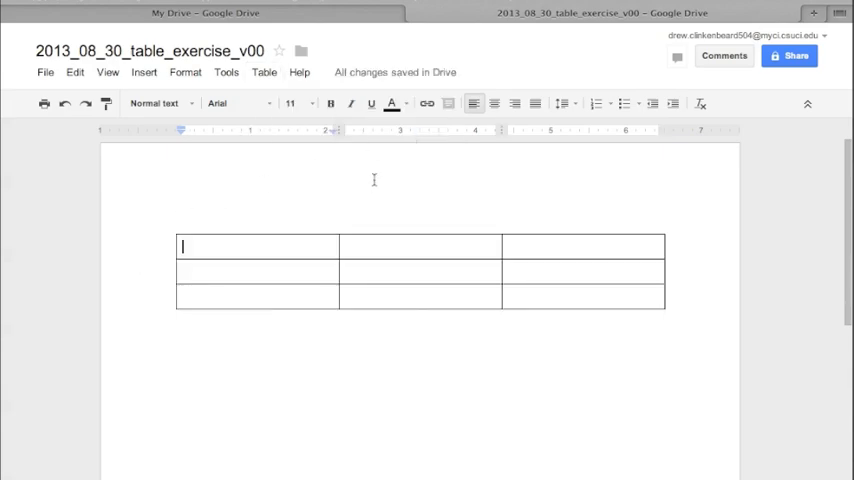
{"action": "mouse_move", "coordinate": [456, 186]}
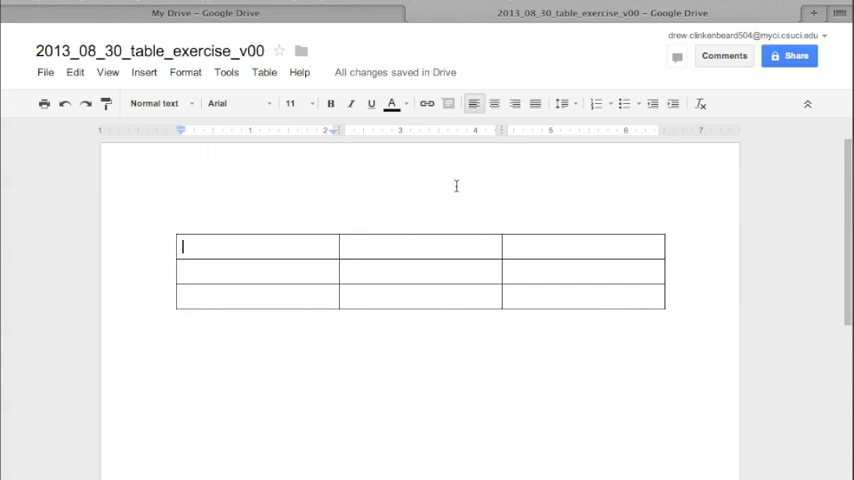
{"action": "mouse_move", "coordinate": [707, 235]}
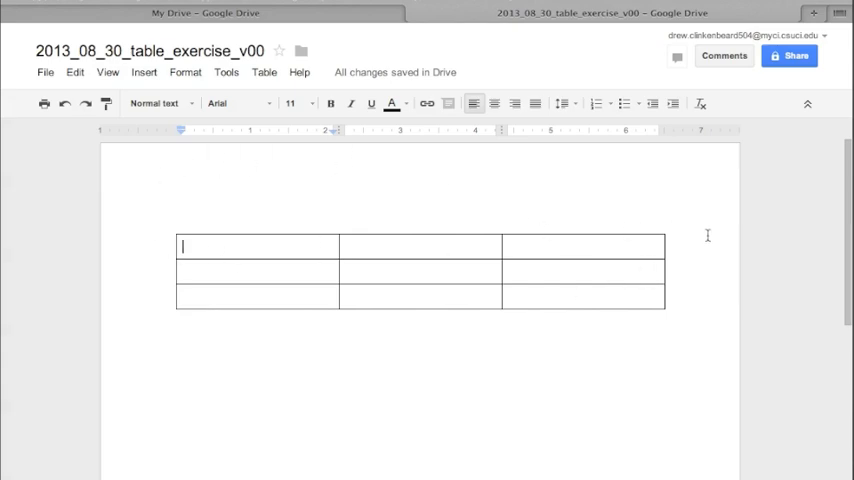
{"action": "mouse_move", "coordinate": [382, 157]}
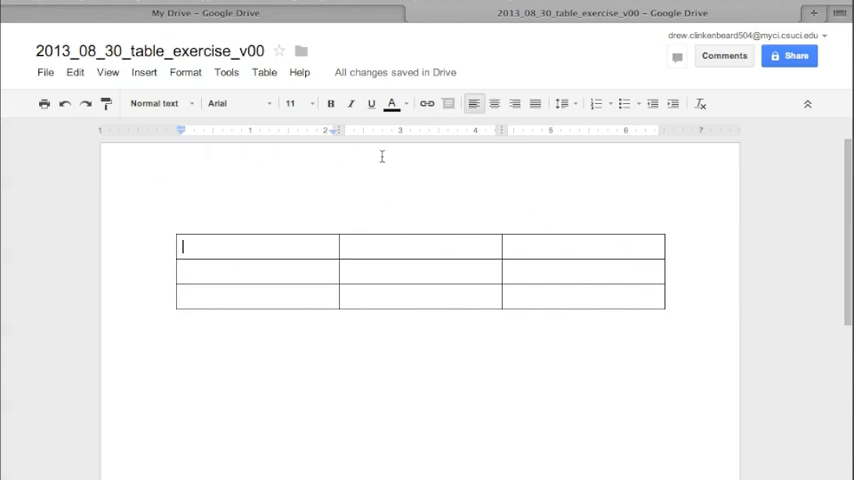
Set the page color to yellow in Page setup.
{"action": "left_click", "coordinate": [45, 72]}
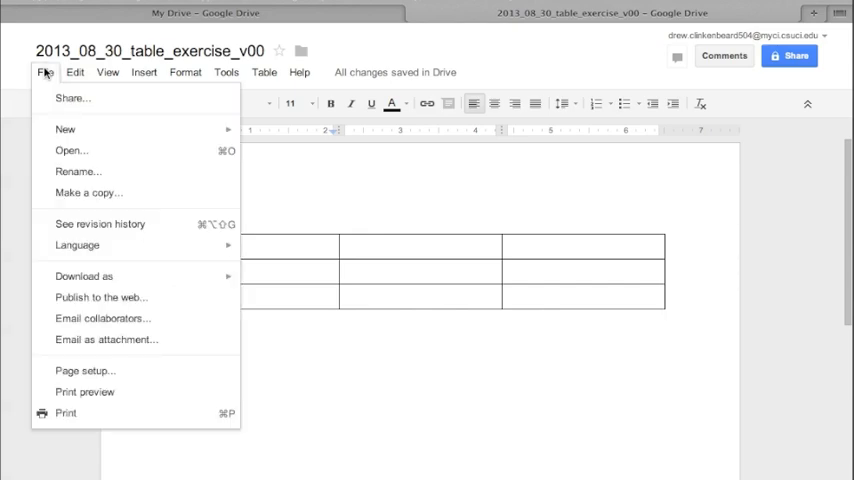
{"action": "mouse_move", "coordinate": [85, 371]}
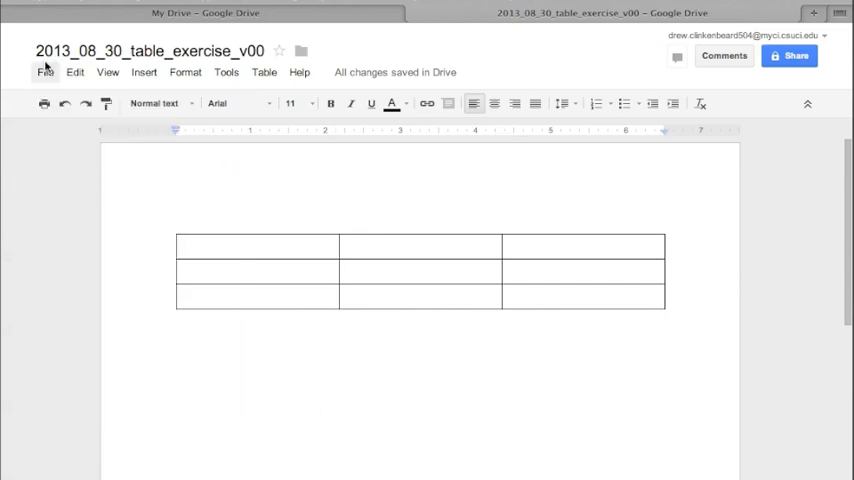
{"action": "left_click", "coordinate": [45, 72]}
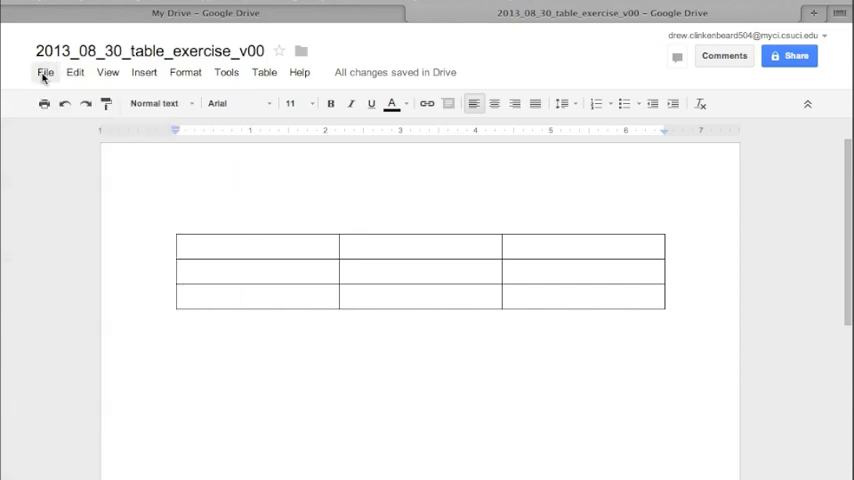
{"action": "left_click", "coordinate": [45, 72]}
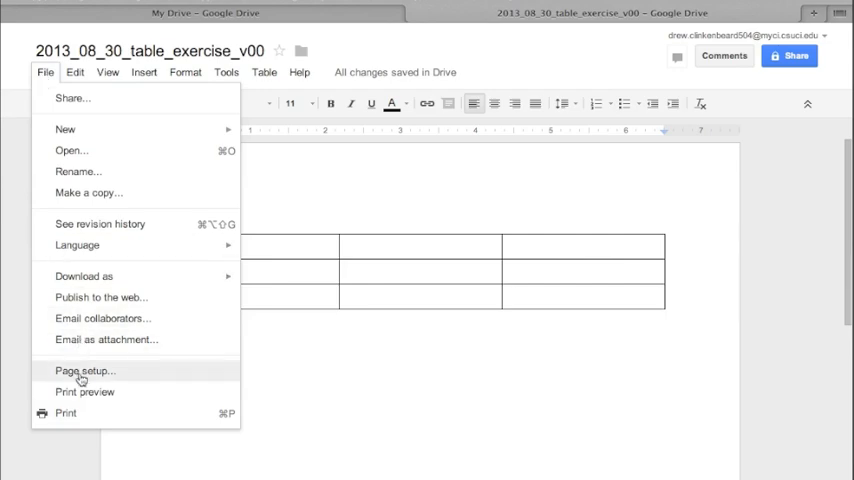
{"action": "left_click", "coordinate": [84, 371]}
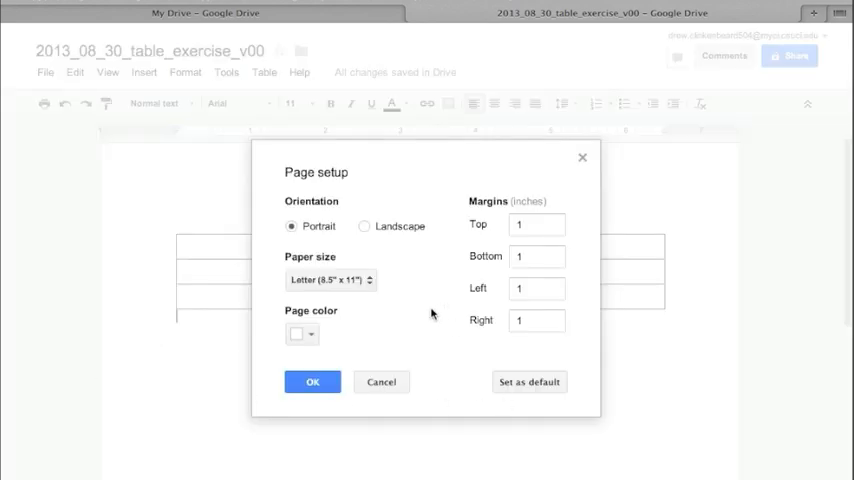
{"action": "mouse_move", "coordinate": [480, 232]}
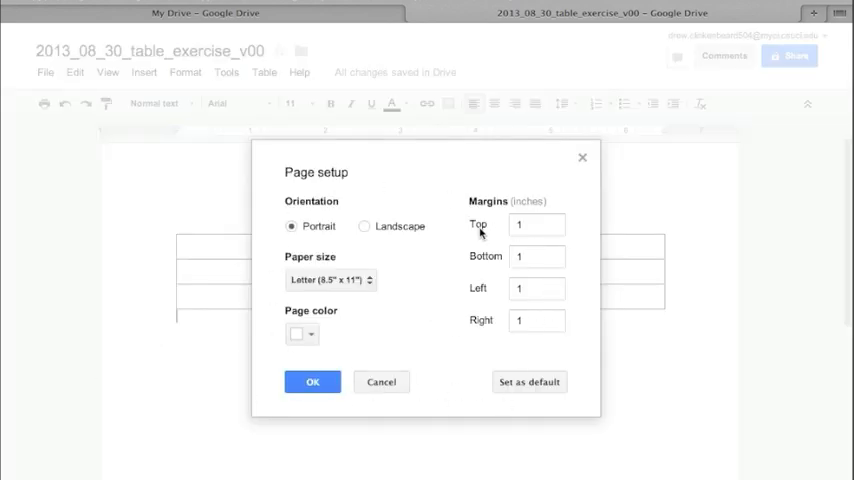
{"action": "left_click", "coordinate": [301, 334]}
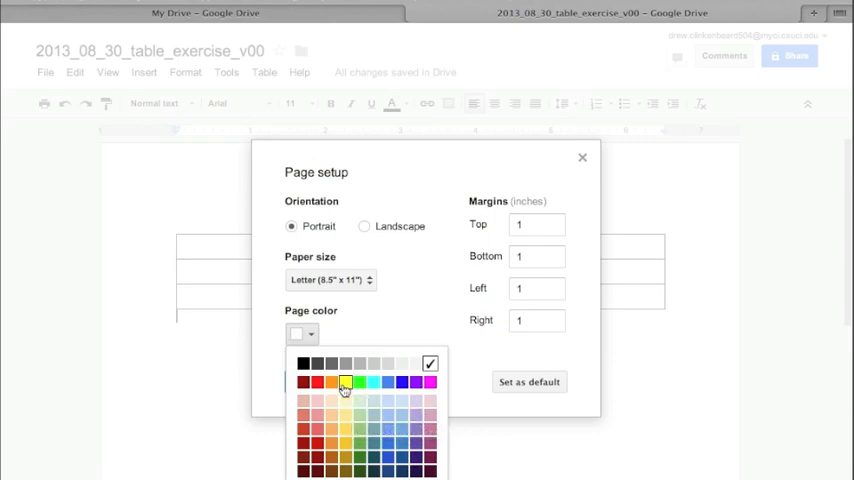
{"action": "left_click", "coordinate": [345, 383]}
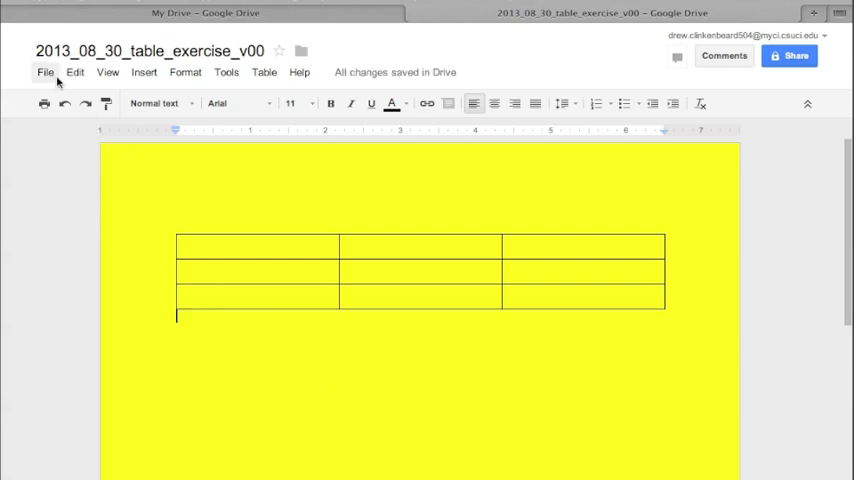
Switch the Page setup page color from yellow to green.
{"action": "left_click", "coordinate": [45, 72]}
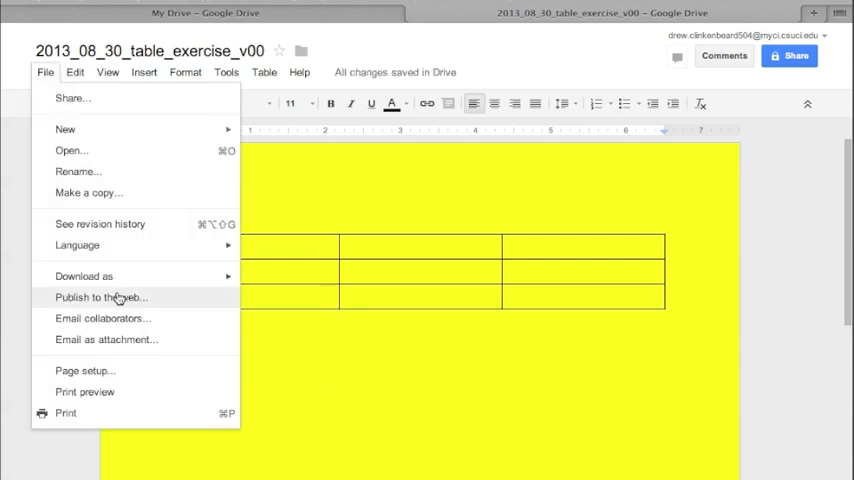
{"action": "left_click", "coordinate": [84, 370]}
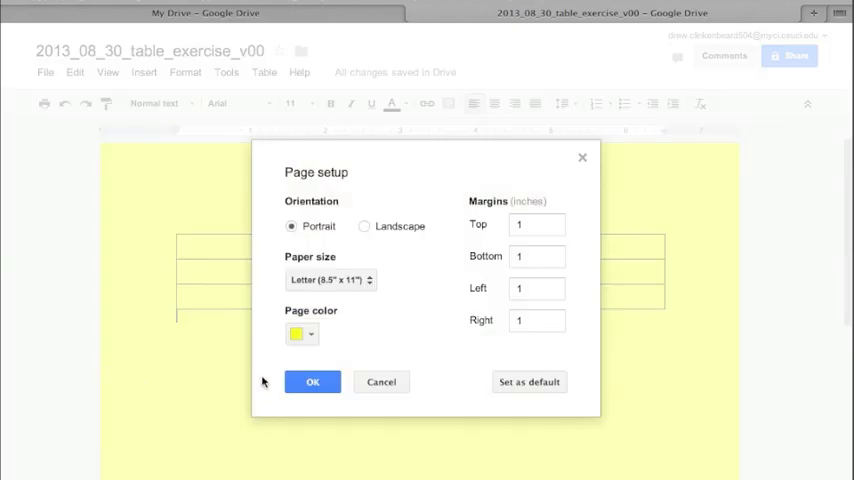
{"action": "left_click", "coordinate": [296, 334]}
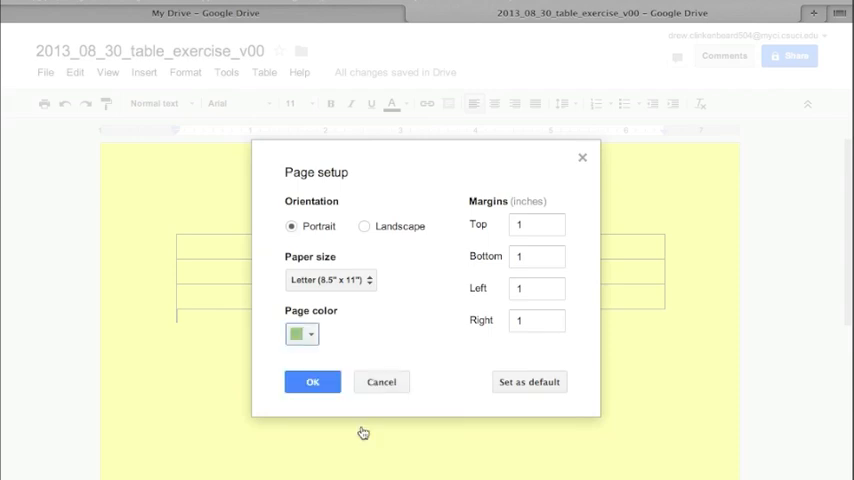
{"action": "left_click", "coordinate": [312, 381]}
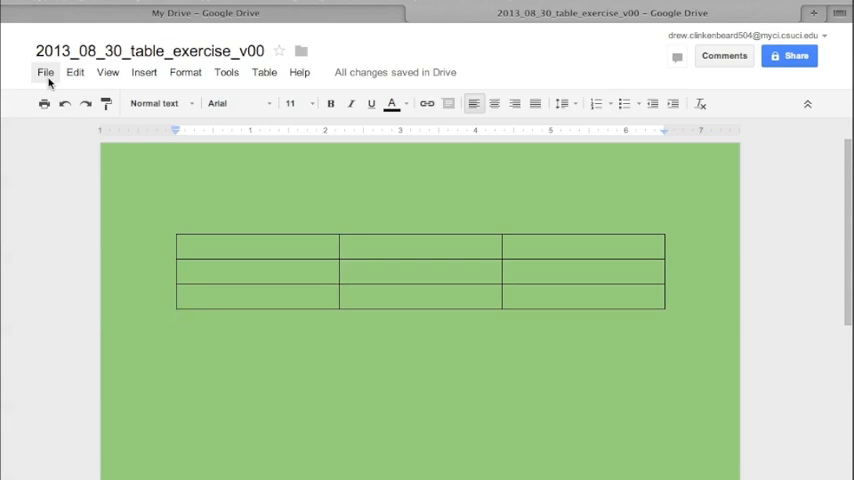
Set a white page with margins 0.10 top, 3 bottom, 0.25 left and right.
{"action": "left_click", "coordinate": [45, 72]}
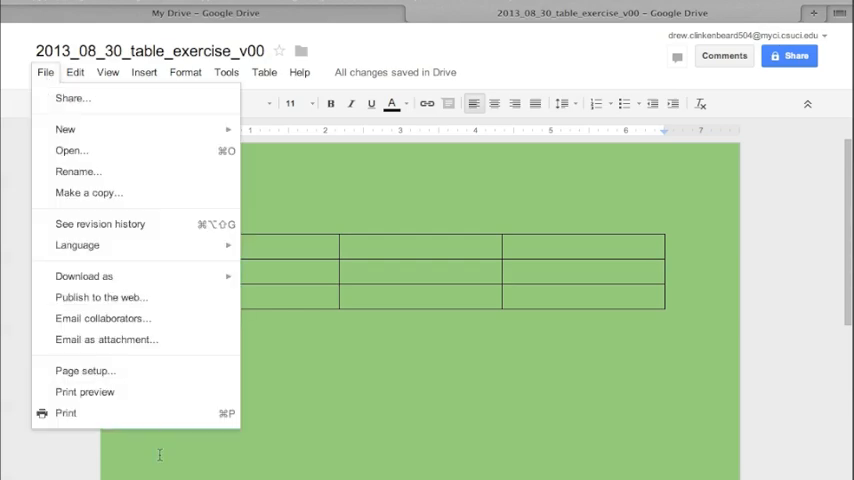
{"action": "left_click", "coordinate": [85, 370]}
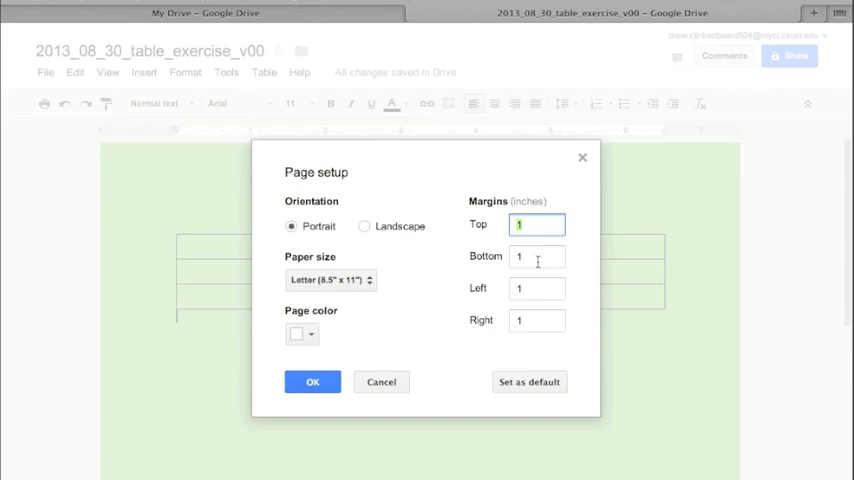
{"action": "left_click", "coordinate": [537, 256]}
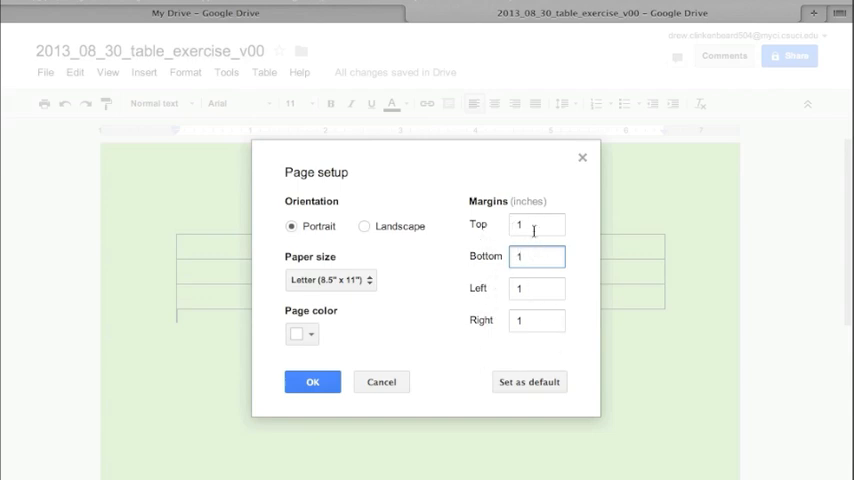
{"action": "left_click", "coordinate": [537, 224]}
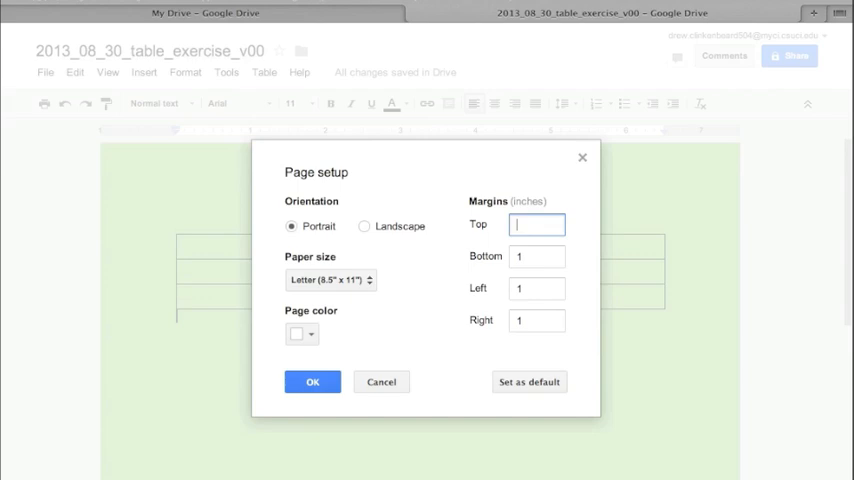
{"action": "type", "text": ".10"}
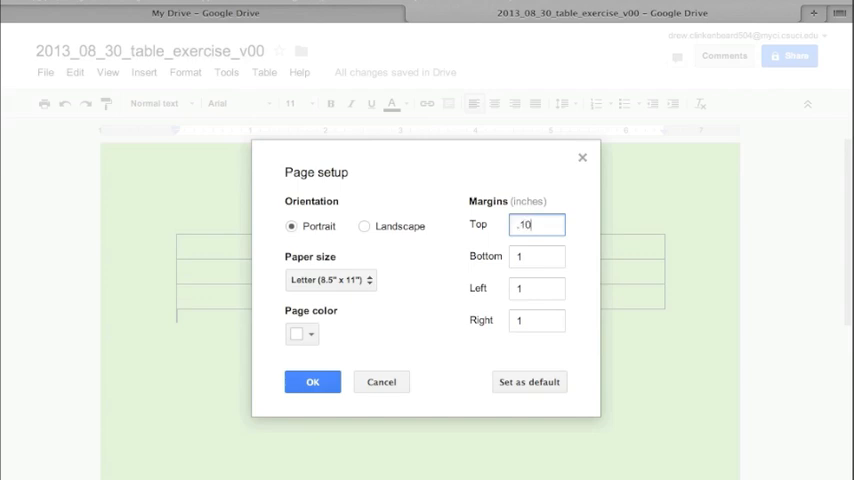
{"action": "left_click", "coordinate": [537, 256]}
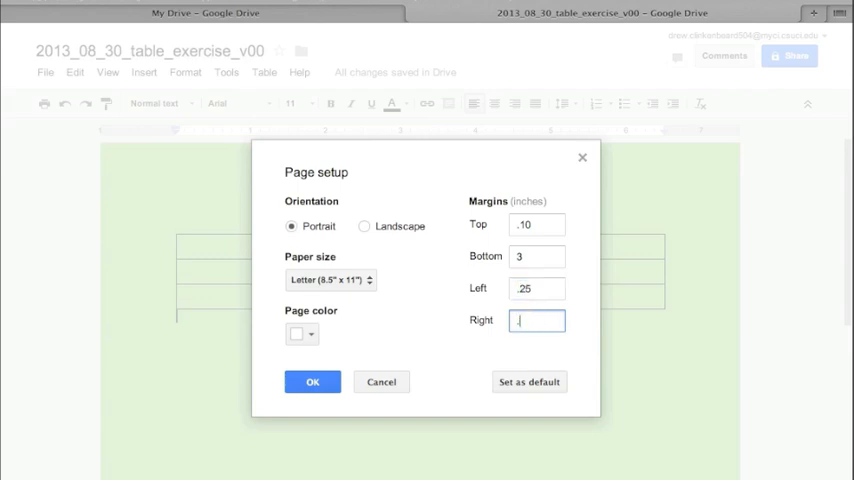
{"action": "type", "text": ".25"}
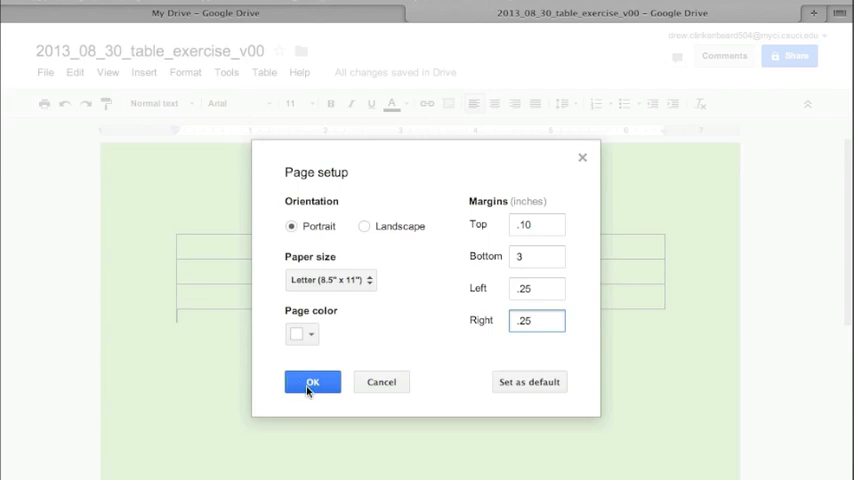
{"action": "left_click", "coordinate": [312, 382]}
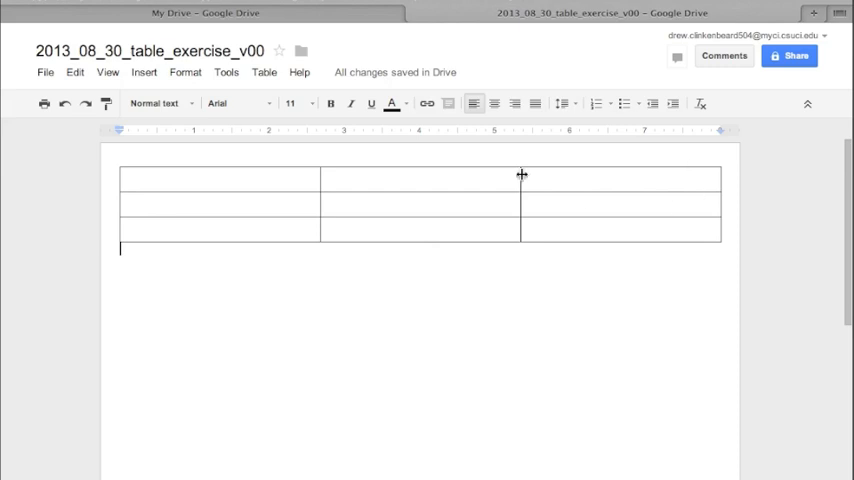
{"action": "mouse_move", "coordinate": [326, 174]}
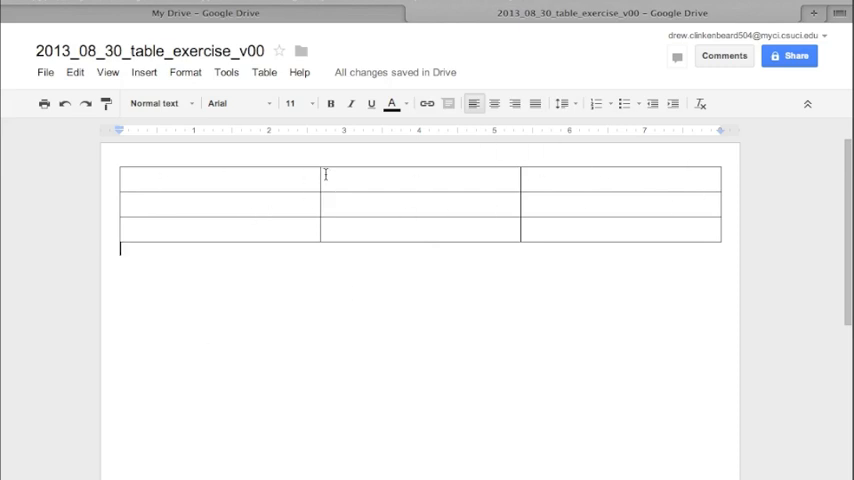
{"action": "mouse_move", "coordinate": [355, 284]}
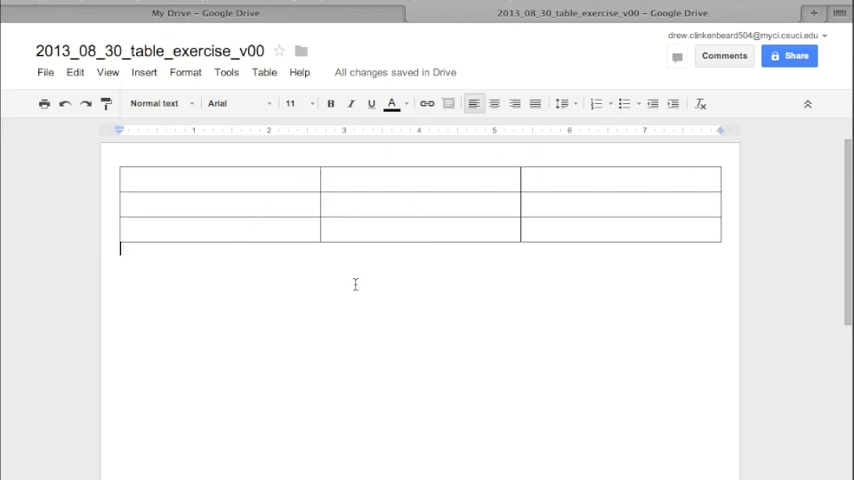
Reset the top, bottom, left and right margins to 1 inch in Page setup.
{"action": "left_click", "coordinate": [45, 72]}
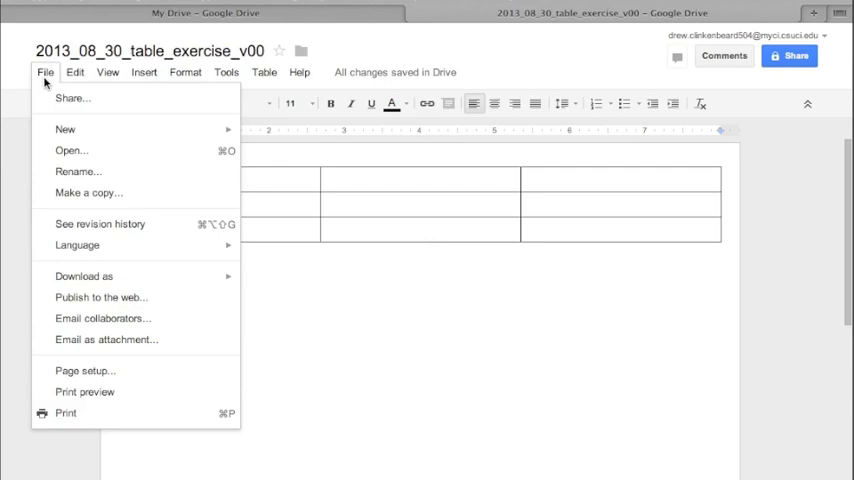
{"action": "left_click", "coordinate": [84, 370]}
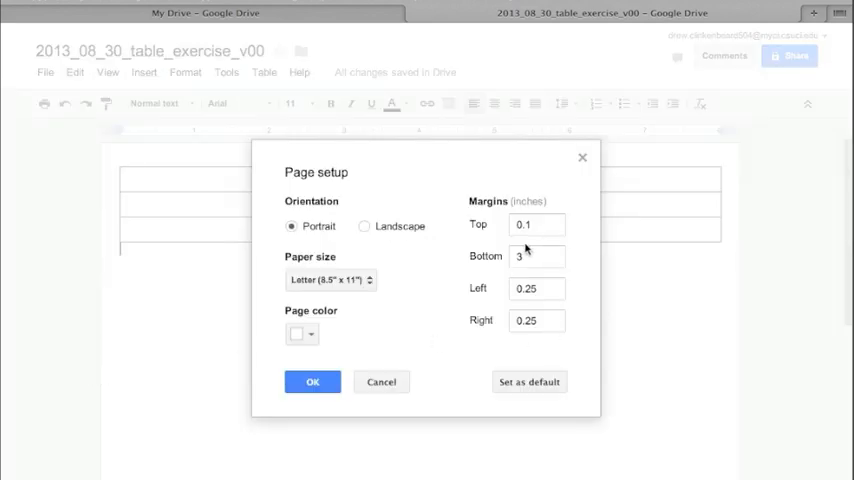
{"action": "left_click", "coordinate": [536, 256]}
{"action": "type", "text": "1"}
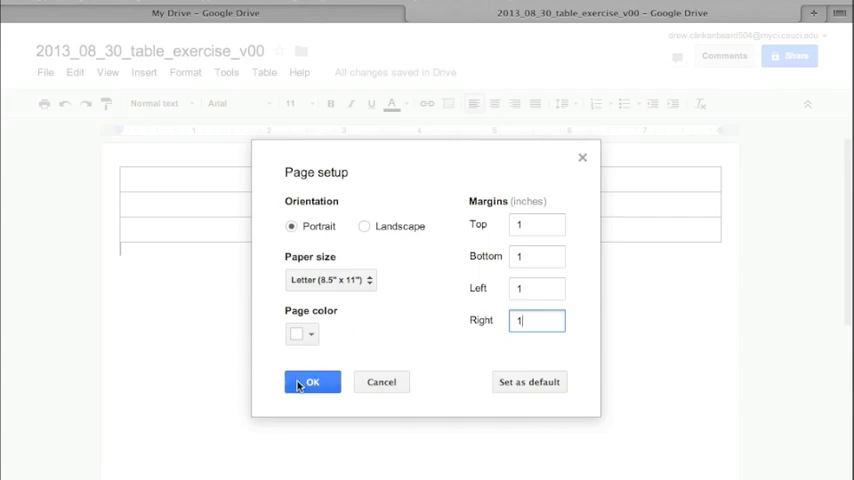
{"action": "left_click", "coordinate": [312, 382]}
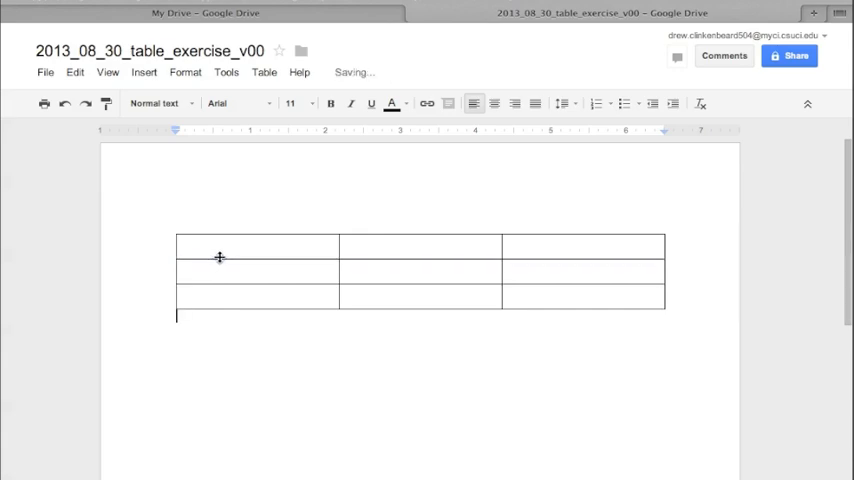
{"action": "mouse_move", "coordinate": [241, 286]}
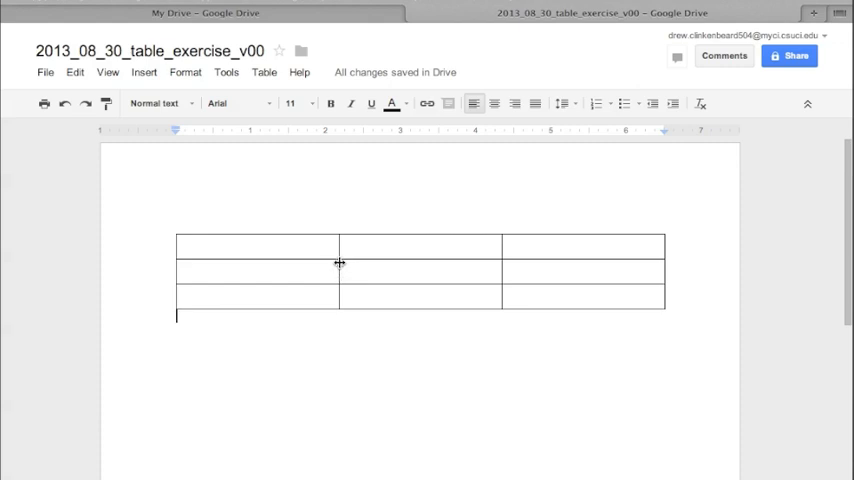
{"action": "mouse_move", "coordinate": [270, 287]}
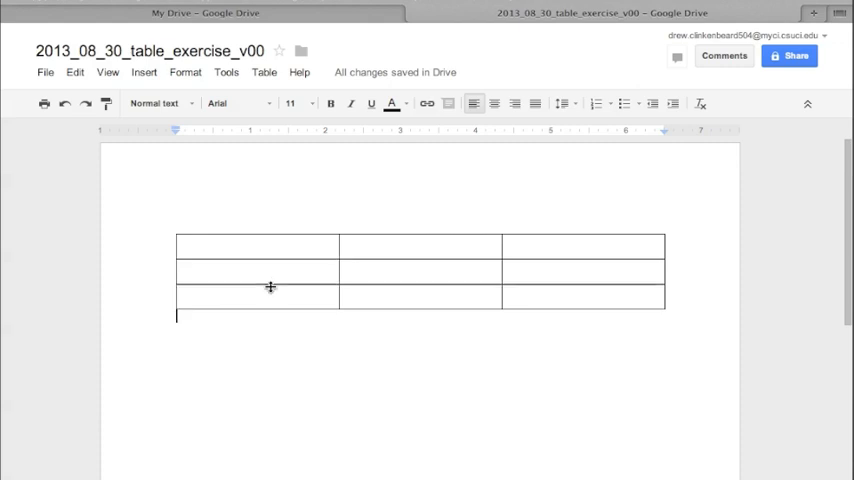